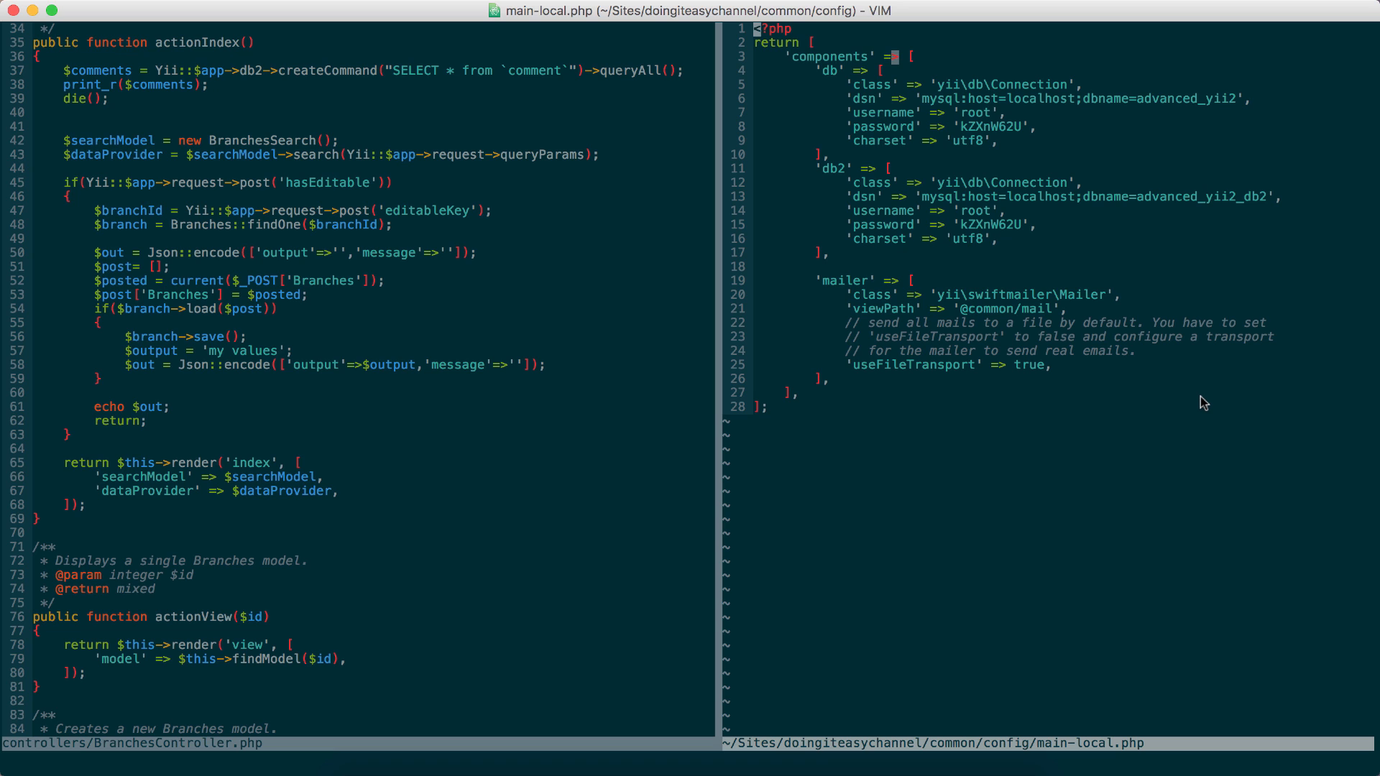
pyautogui.moveTo(660, 715)
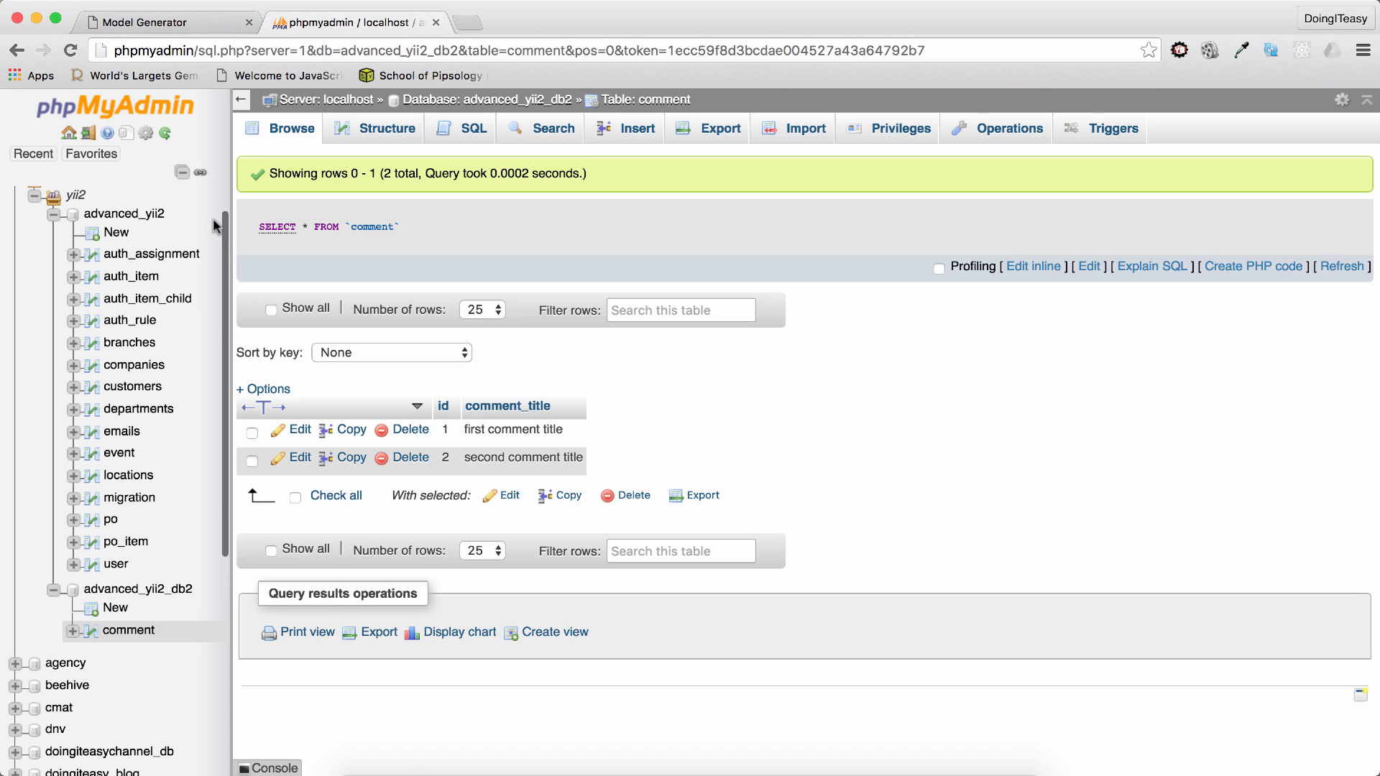
pyautogui.moveTo(175, 217)
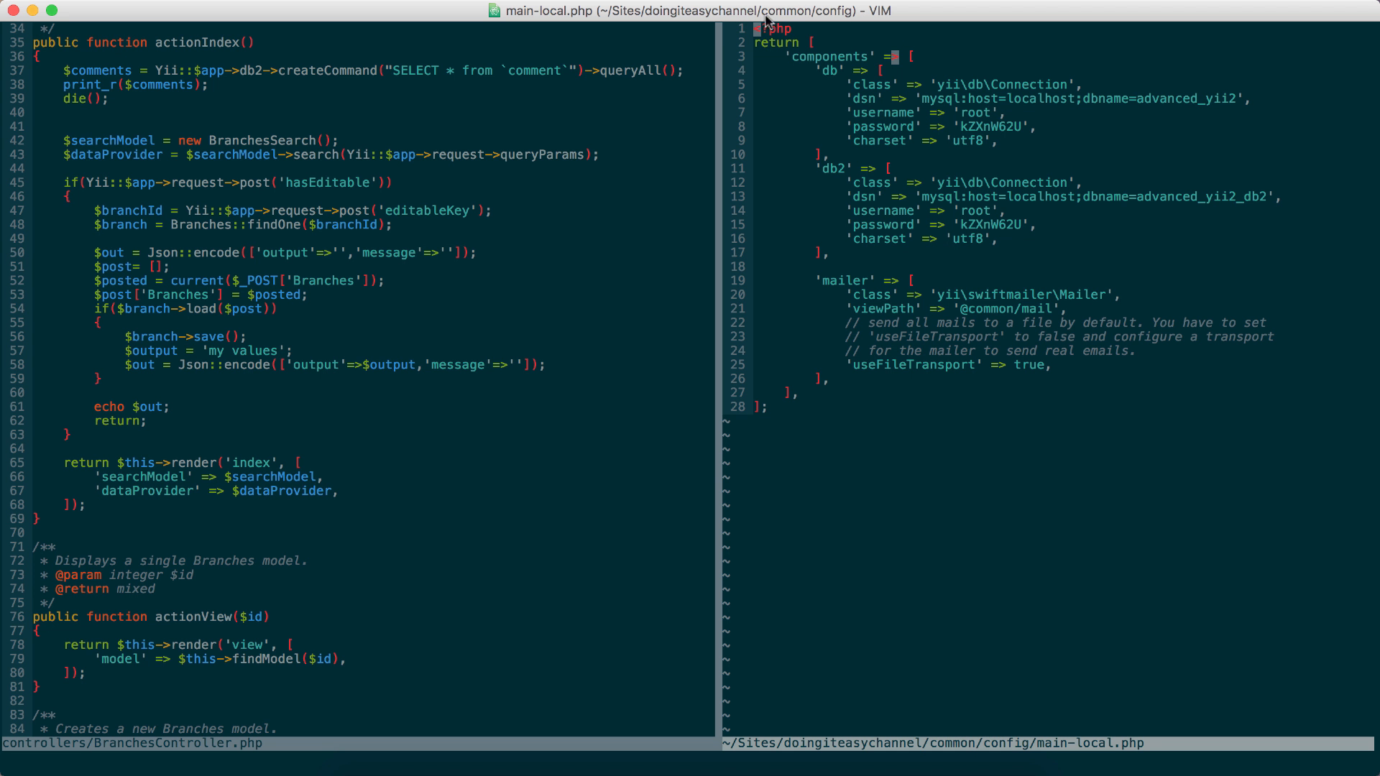
pyautogui.moveTo(891, 87)
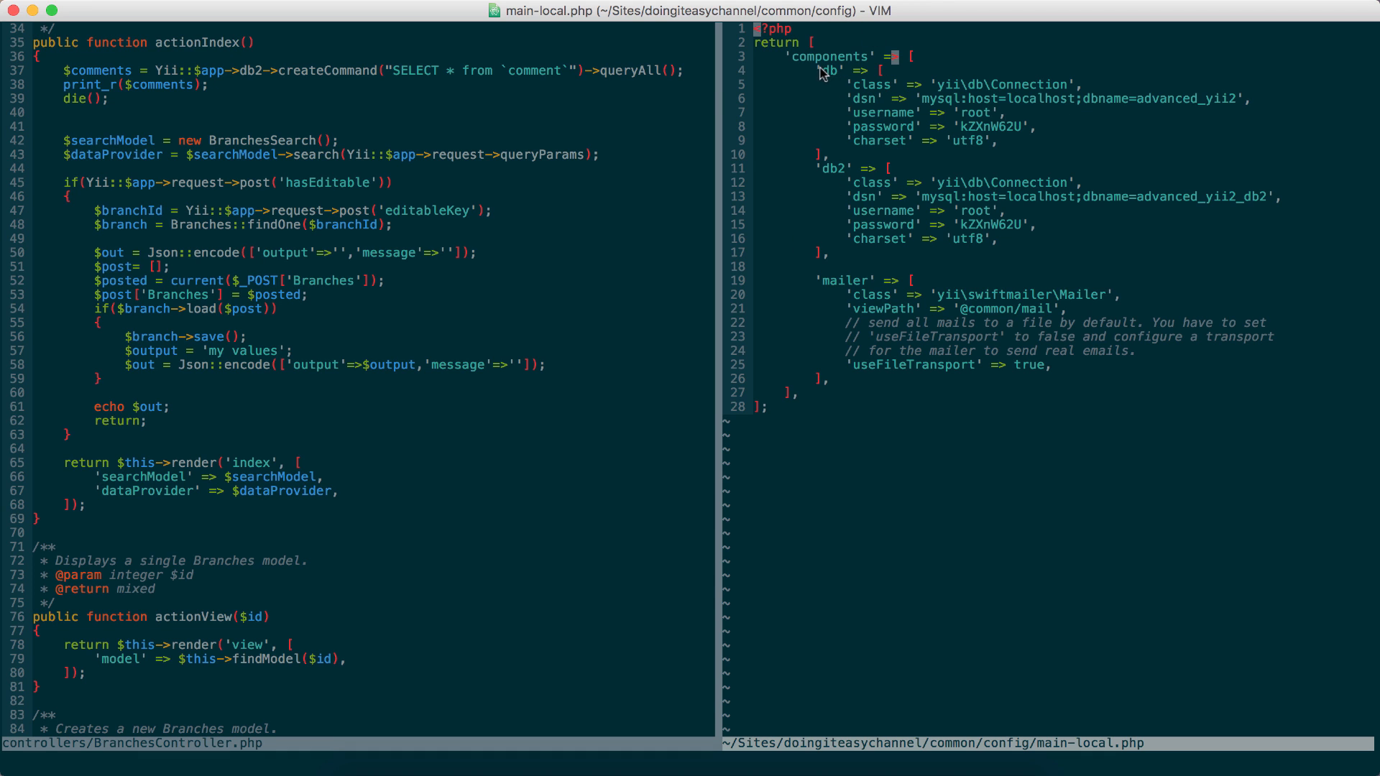
# - Visually select the db2 connection name in the config to highlight it
pyautogui.press('v')
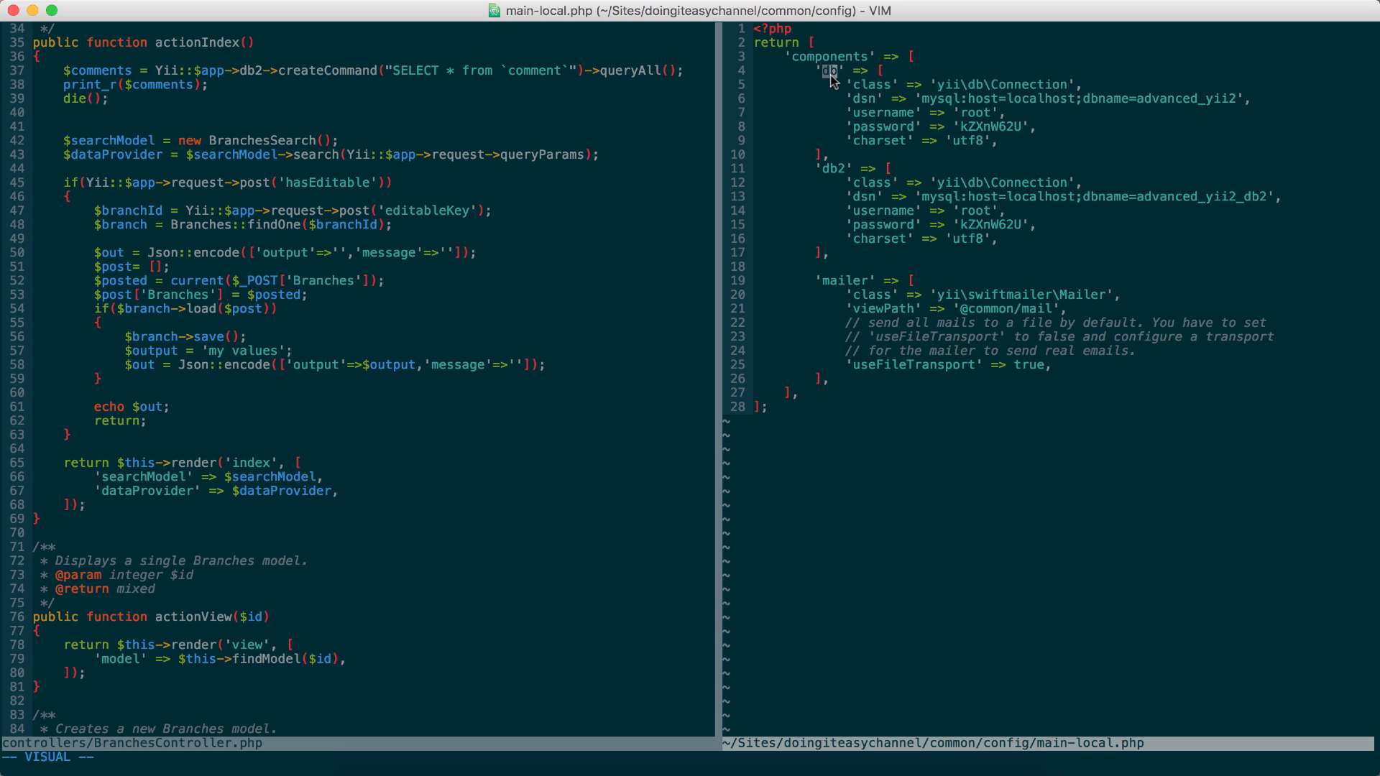
pyautogui.moveTo(877, 203)
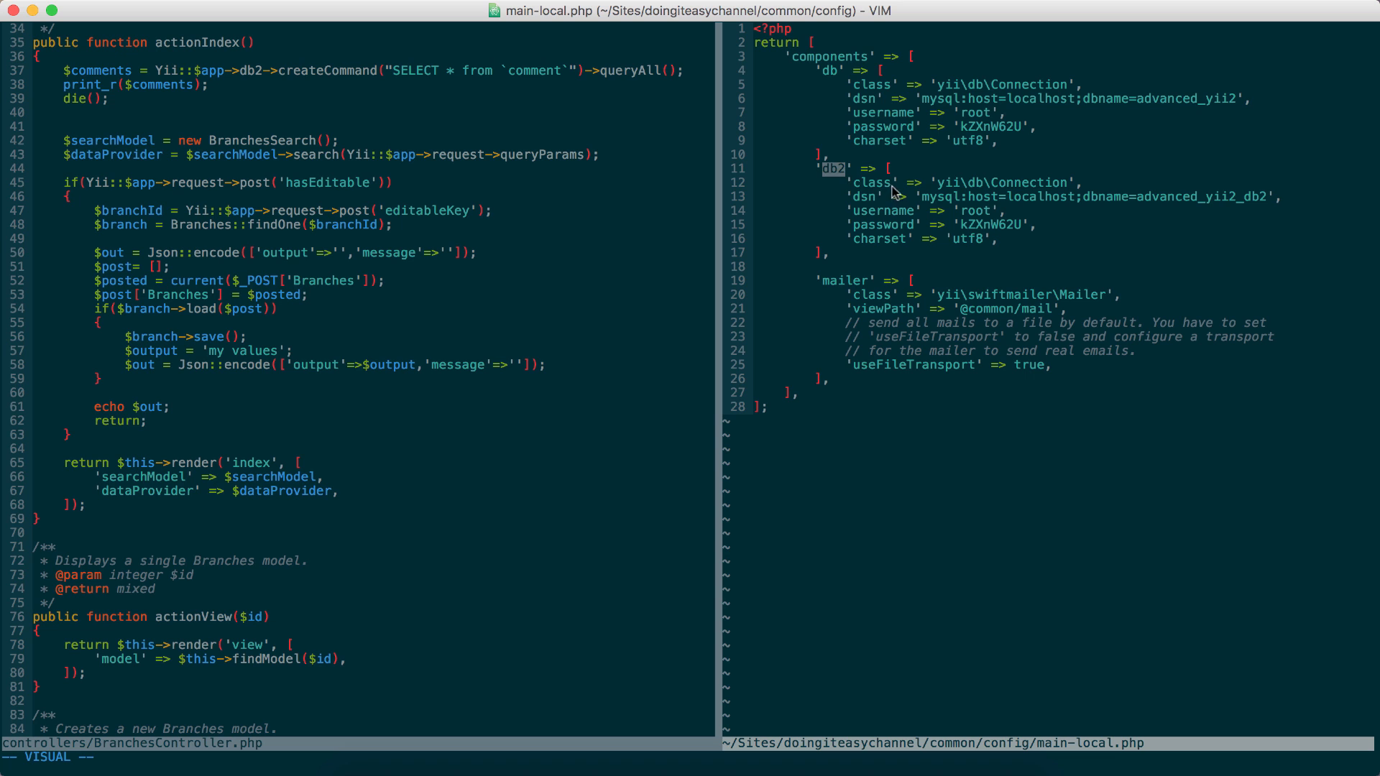
pyautogui.moveTo(868, 174)
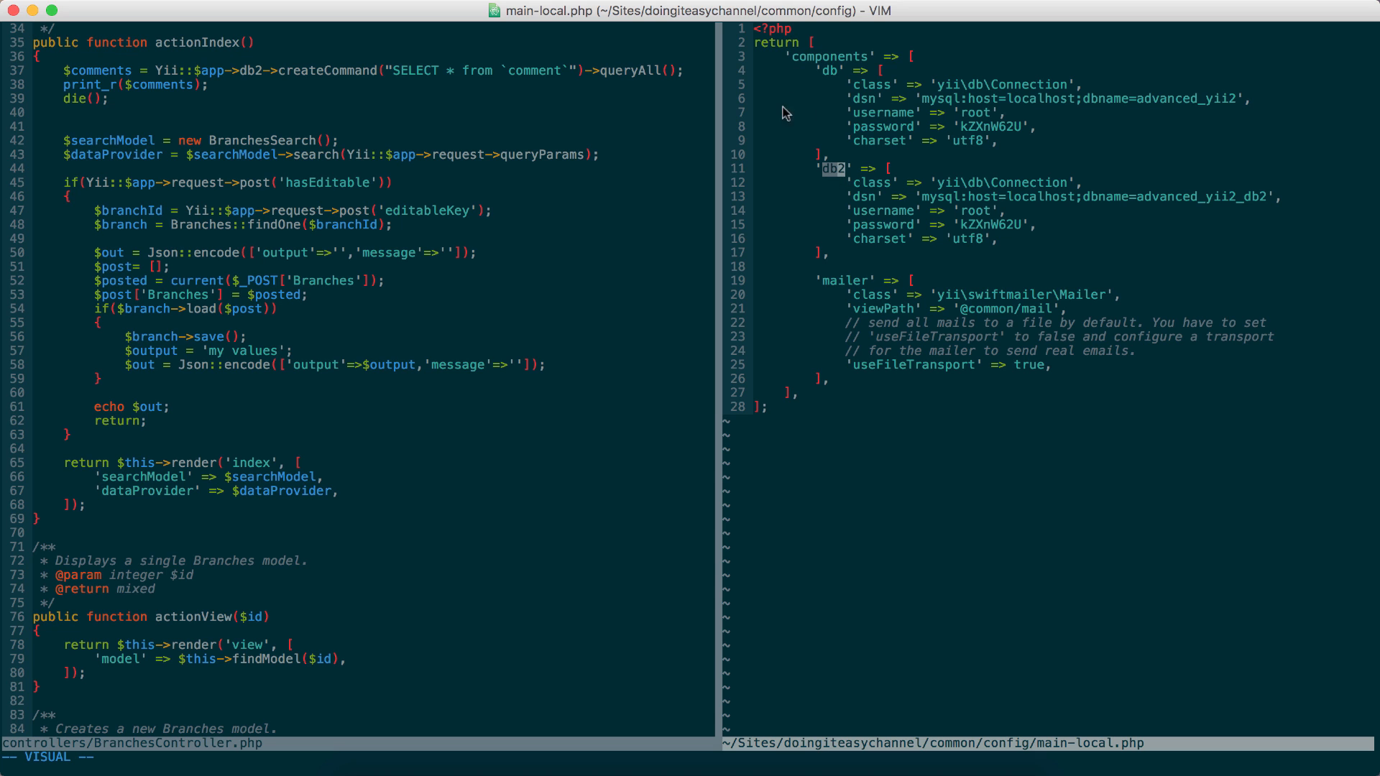
pyautogui.moveTo(977, 195)
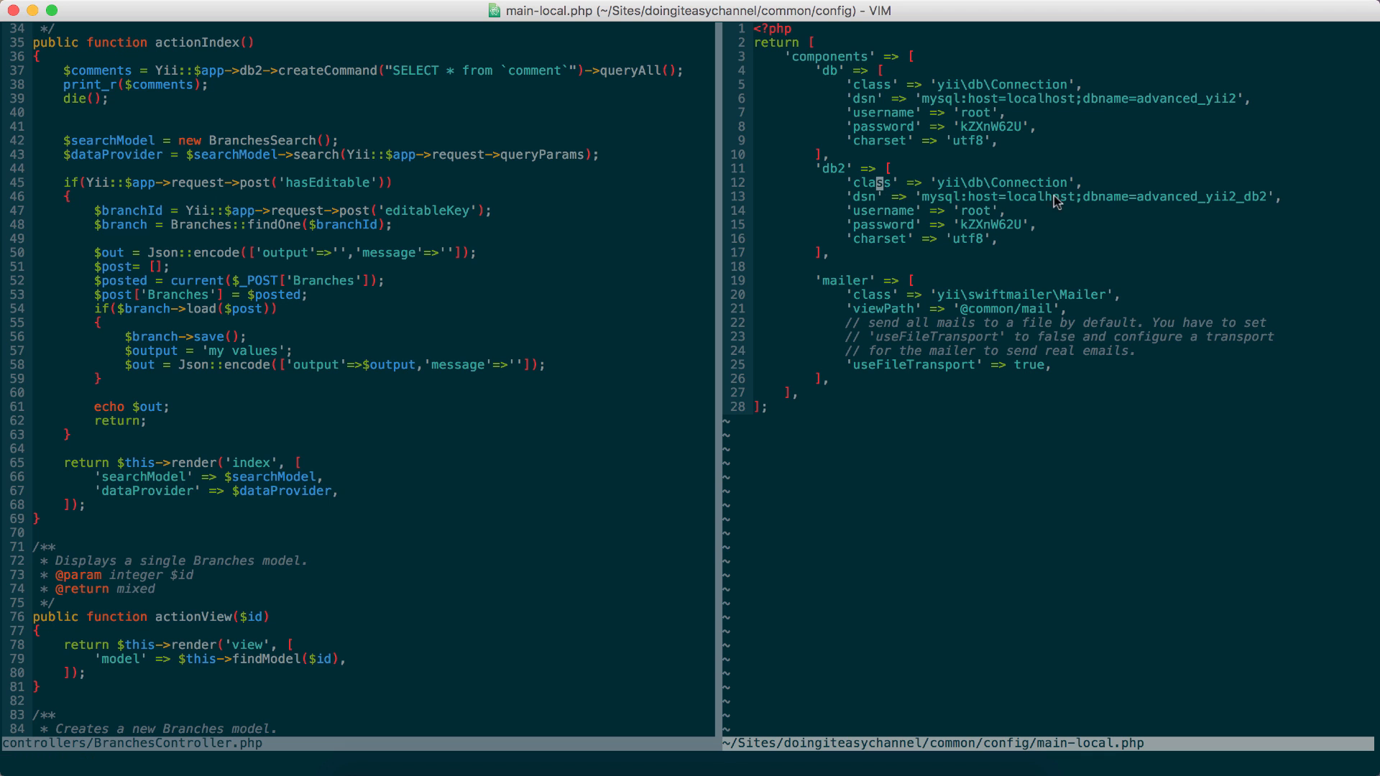
pyautogui.moveTo(1158, 205)
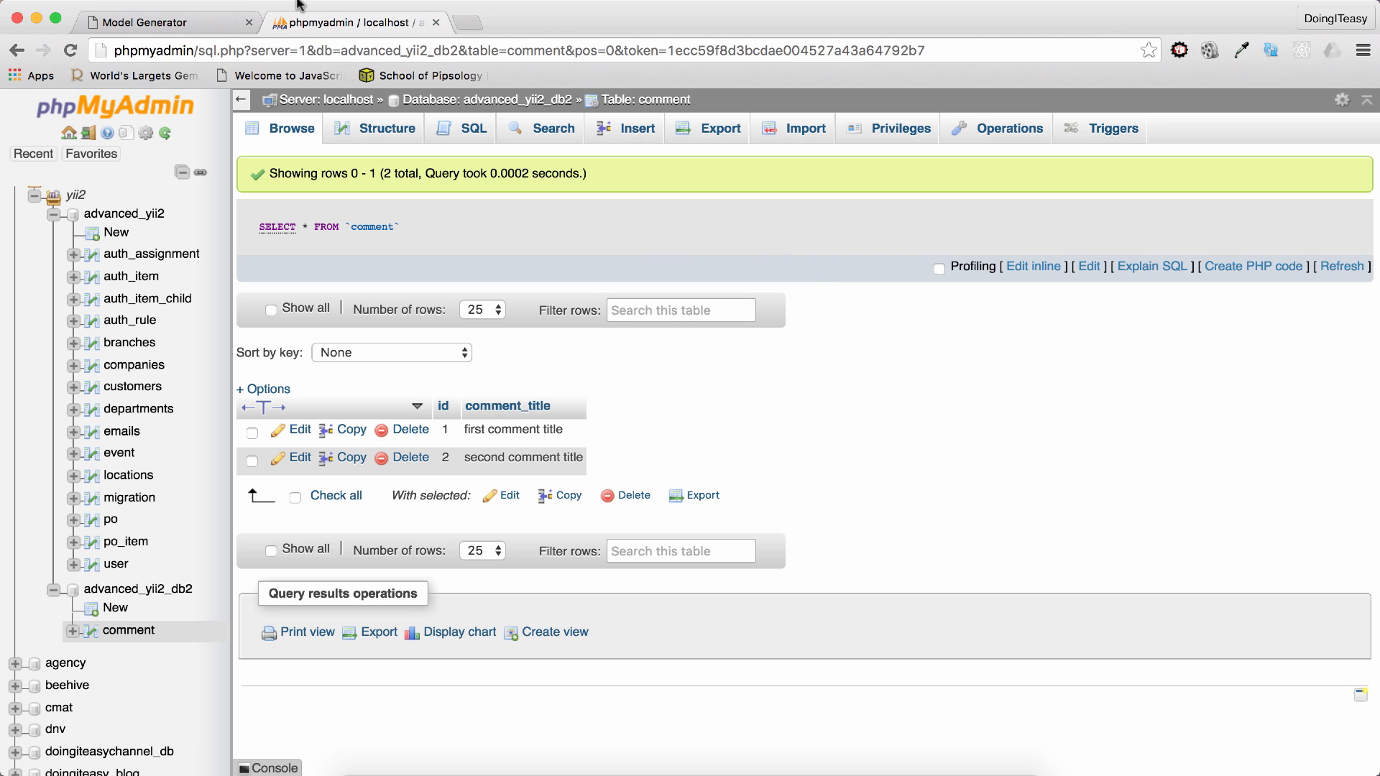
pyautogui.moveTo(550, 457)
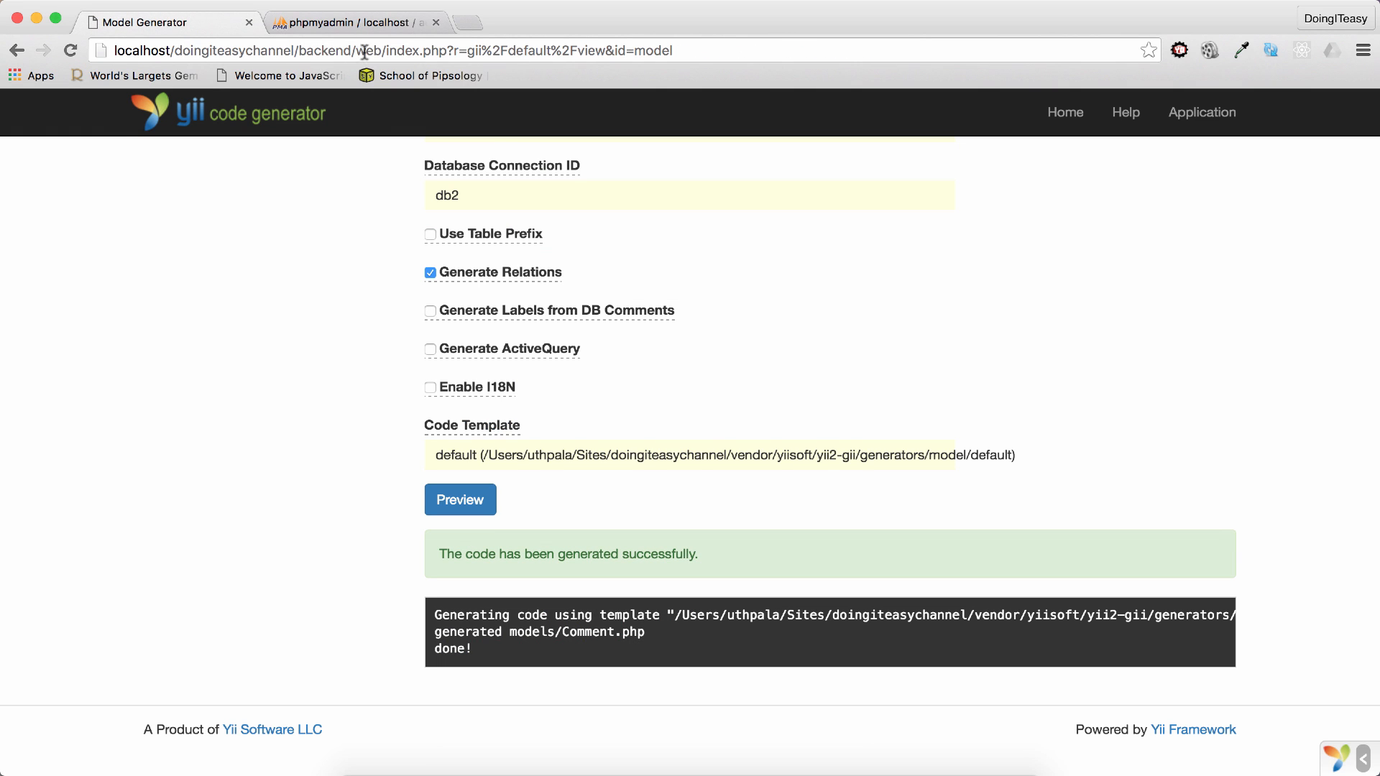
# - Load the r=branches URL to print both comment rows fetched through db2
pyautogui.write('branches')
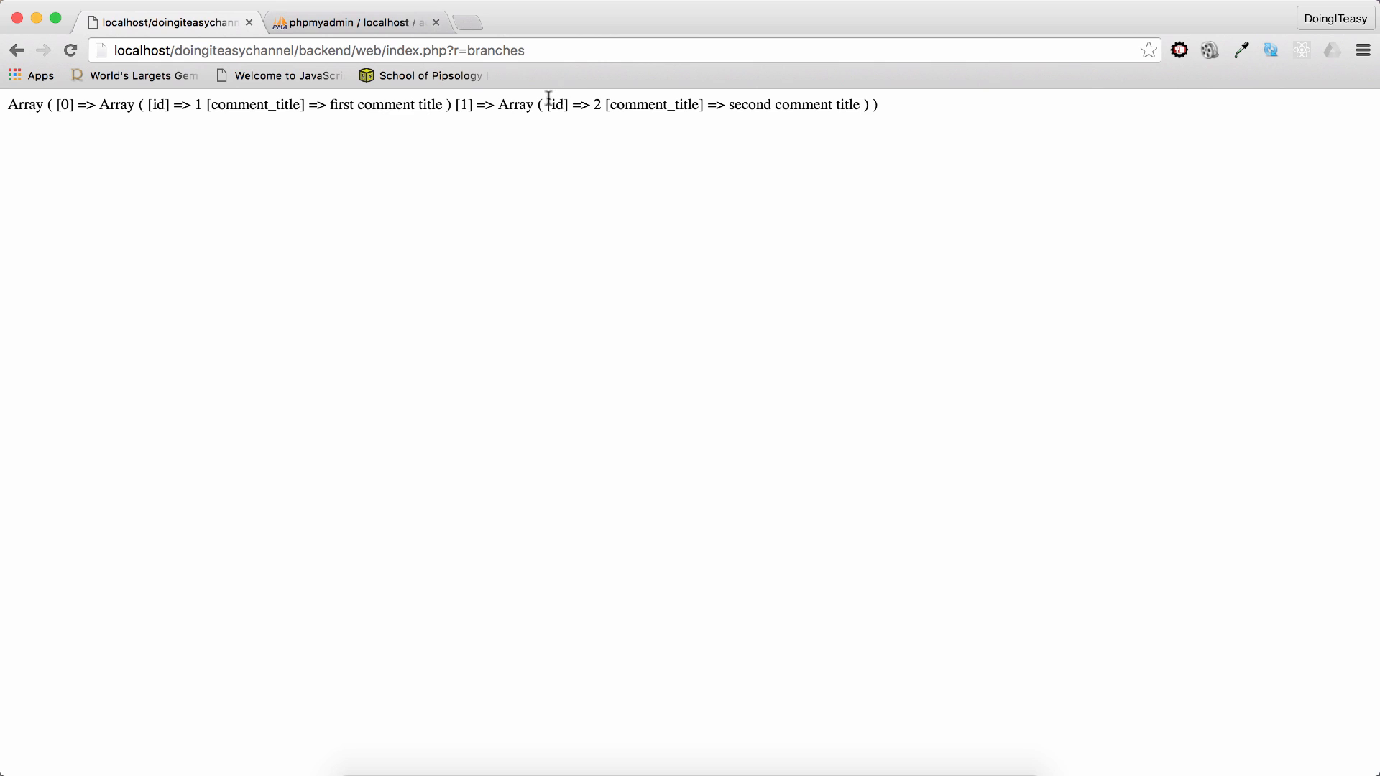
pyautogui.moveTo(742, 105)
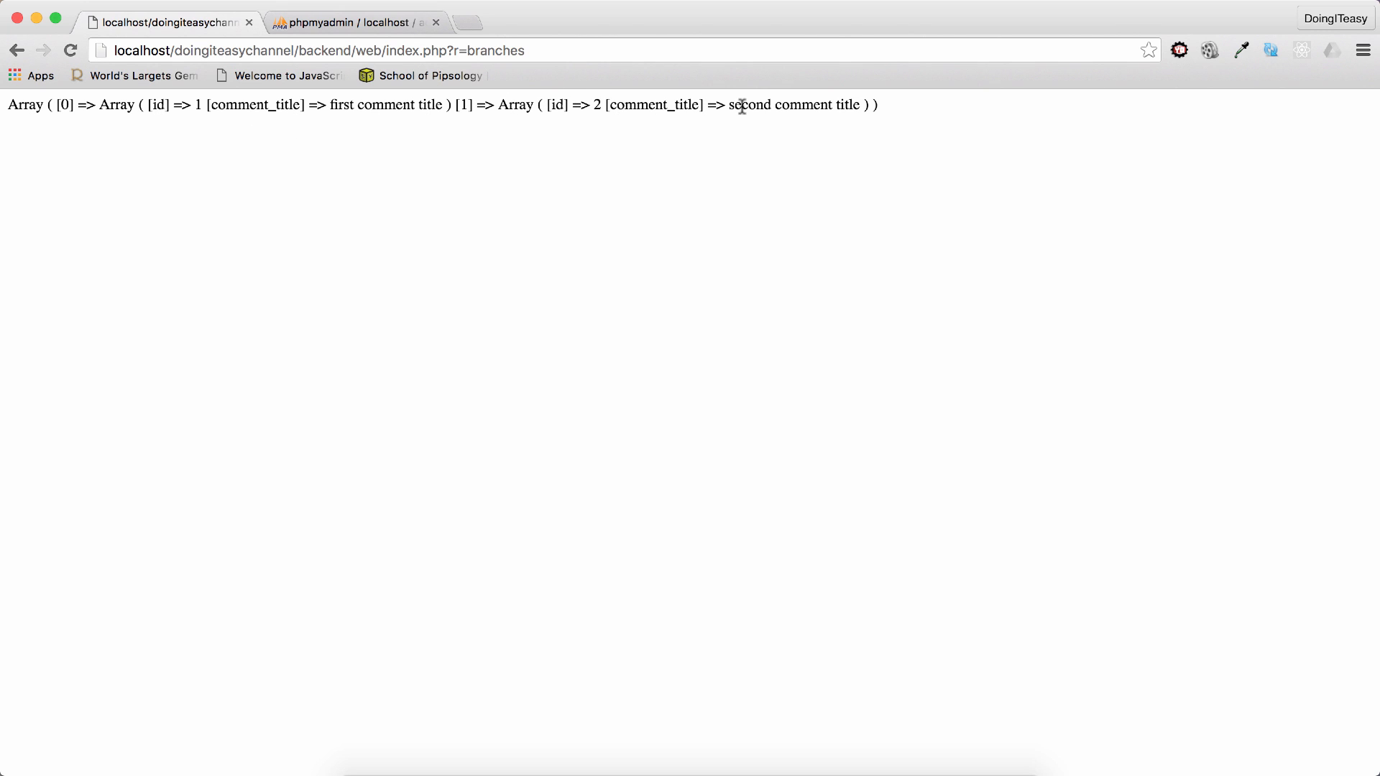
pyautogui.moveTo(665, 191)
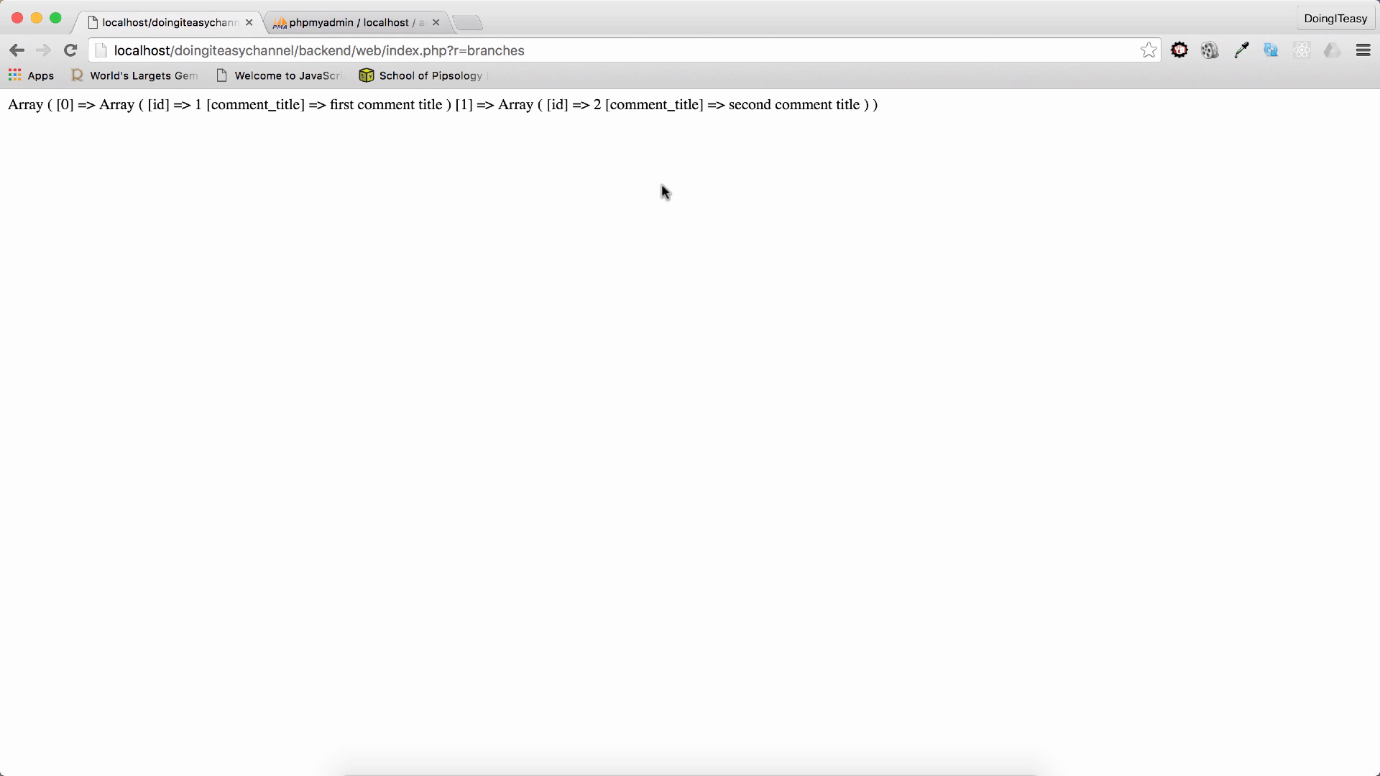
pyautogui.moveTo(574, 135)
pyautogui.write('gii')
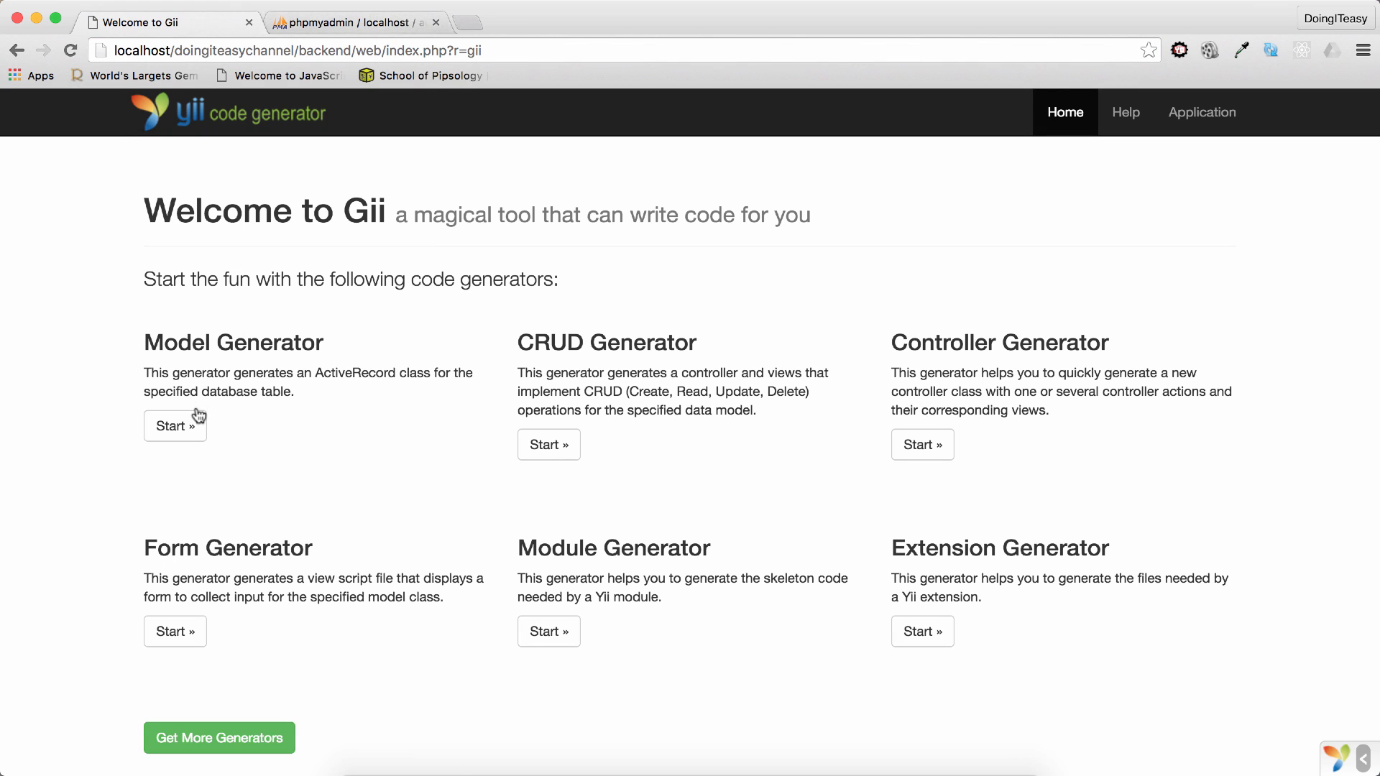
# - Fill the Model Generator with table 'comment' and Database Connection ID db2
pyautogui.click(352, 21)
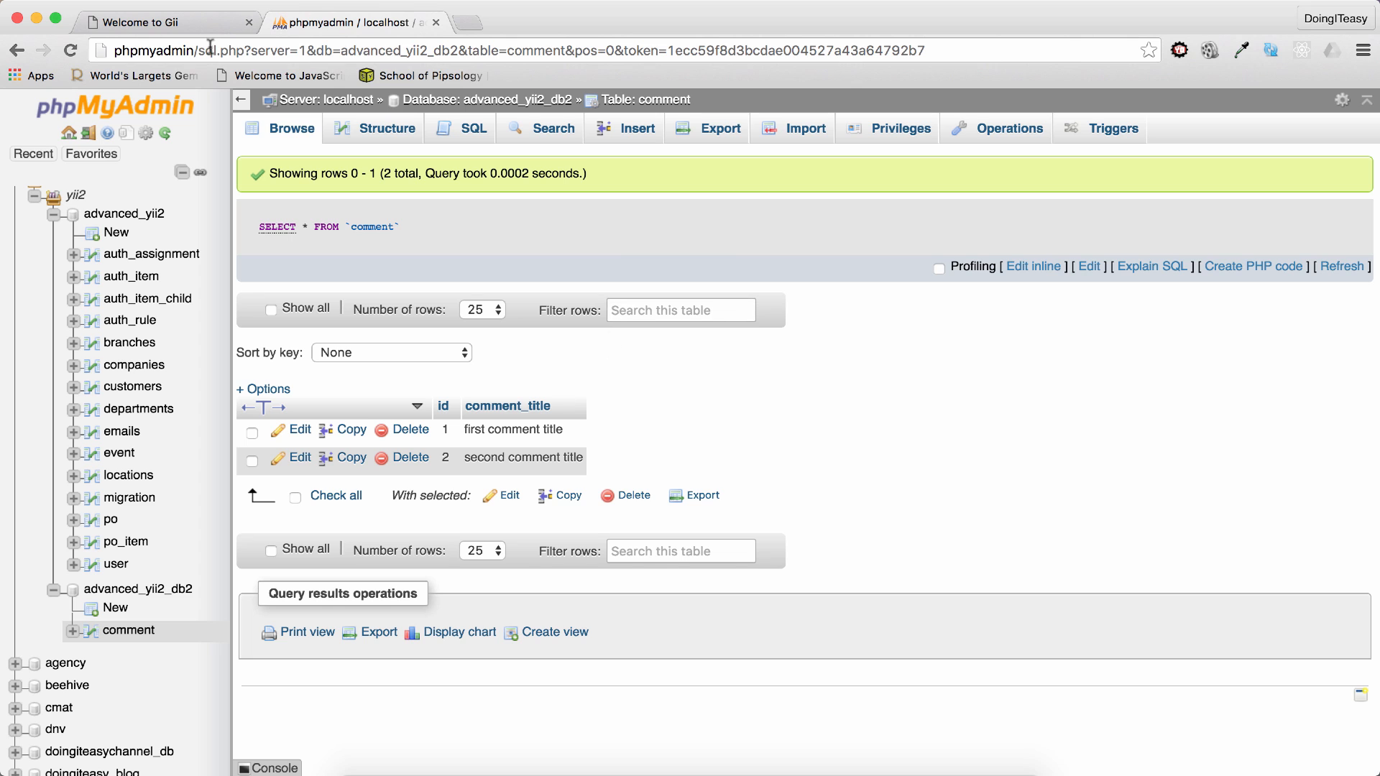
pyautogui.click(158, 22)
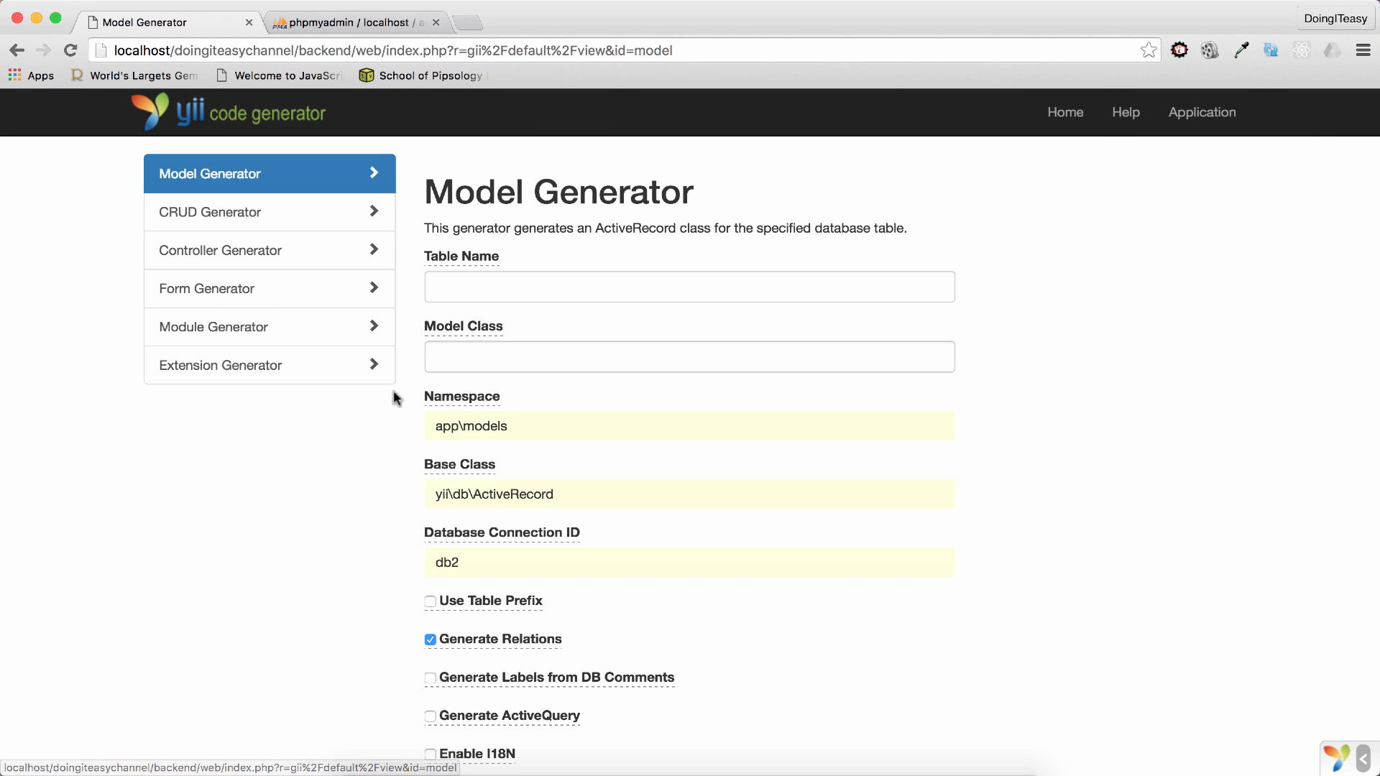
pyautogui.write('comment')
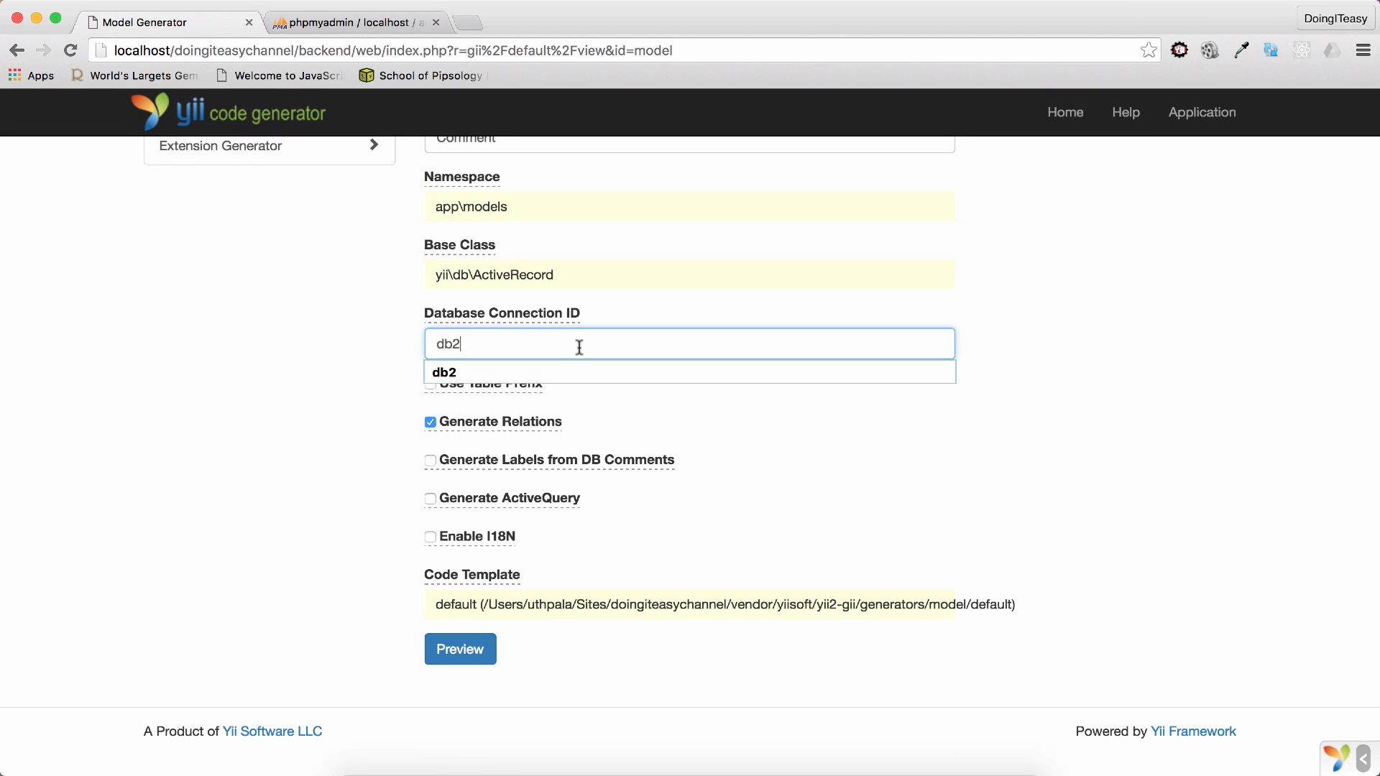
pyautogui.press('Backspace')
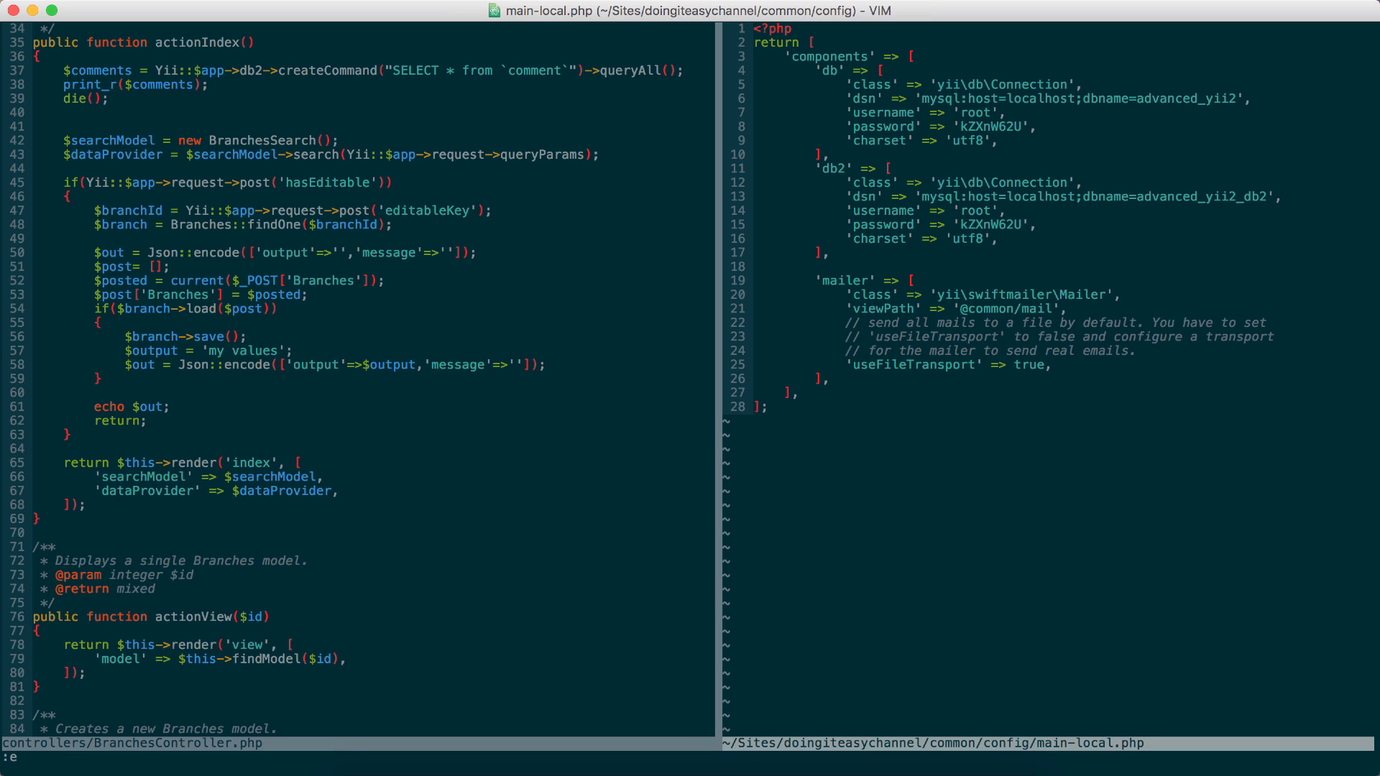
# - Edit models/Comment.php and scroll to its getDb method returning db2
pyautogui.write('models/Comment.php" 52L, 894C')
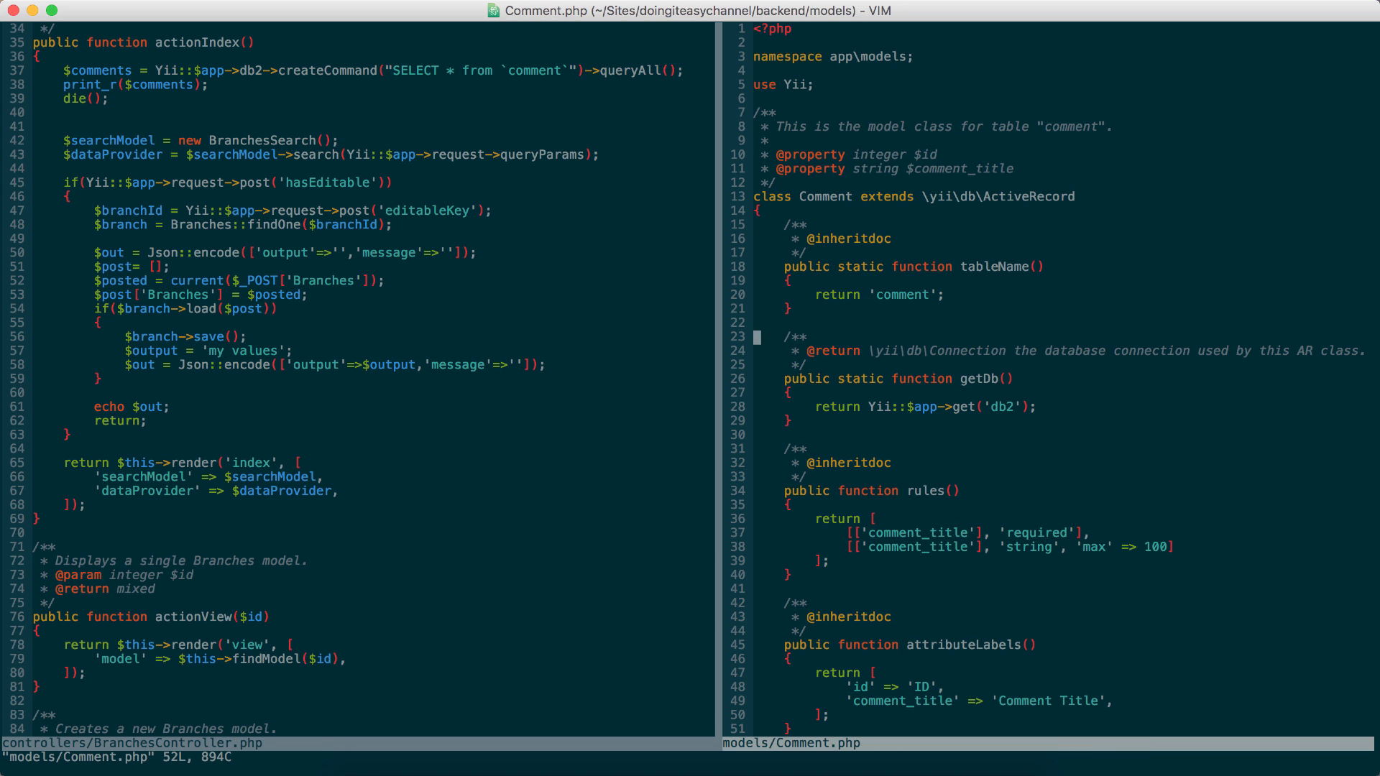
pyautogui.scroll(-3)
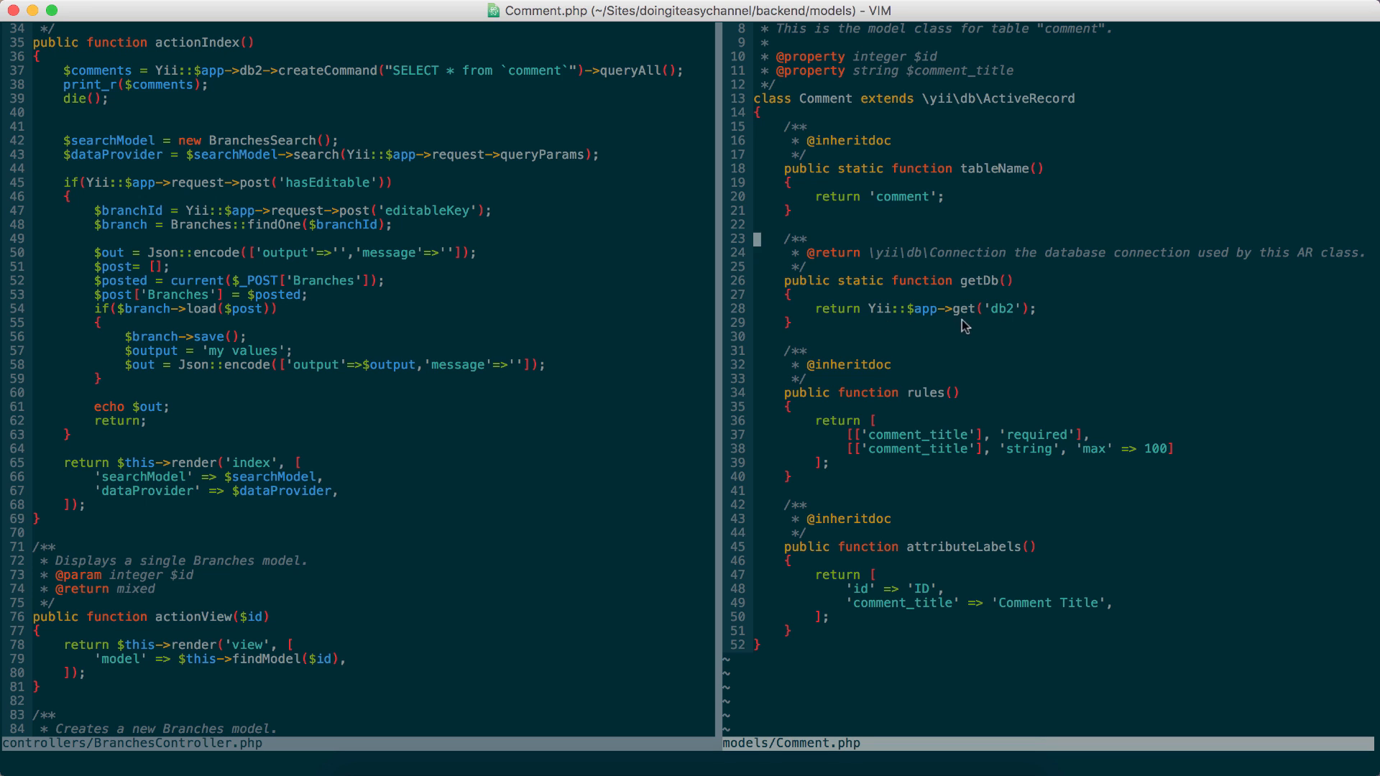
pyautogui.moveTo(1058, 376)
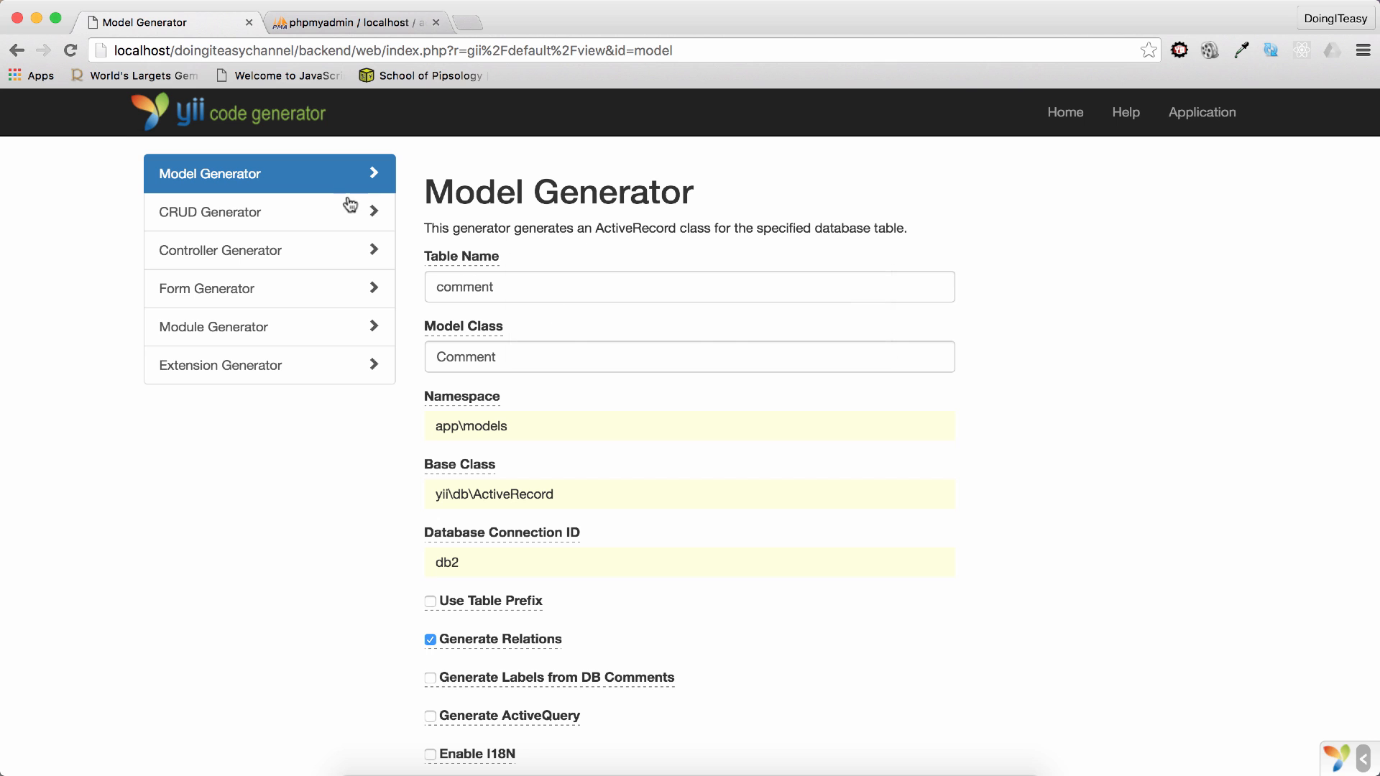
pyautogui.moveTo(538, 399)
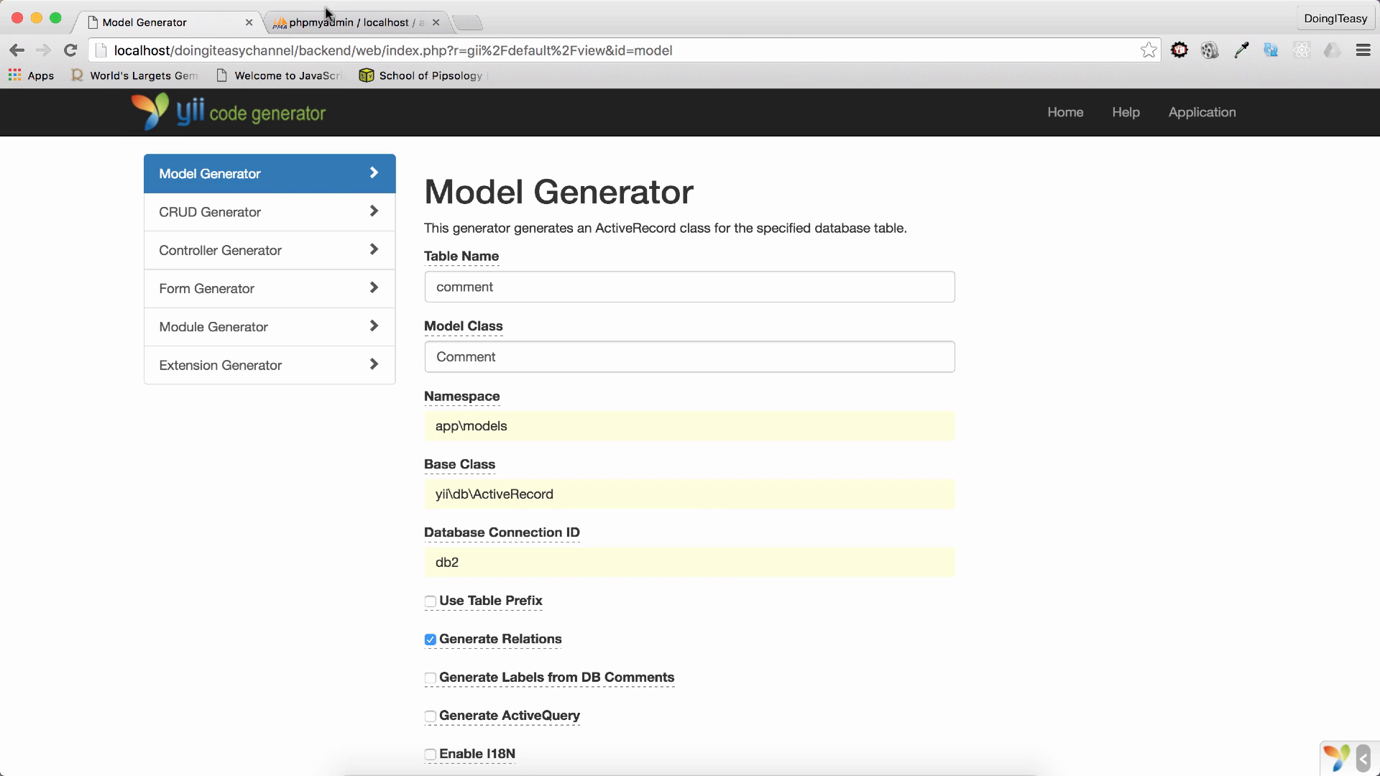
pyautogui.click(352, 22)
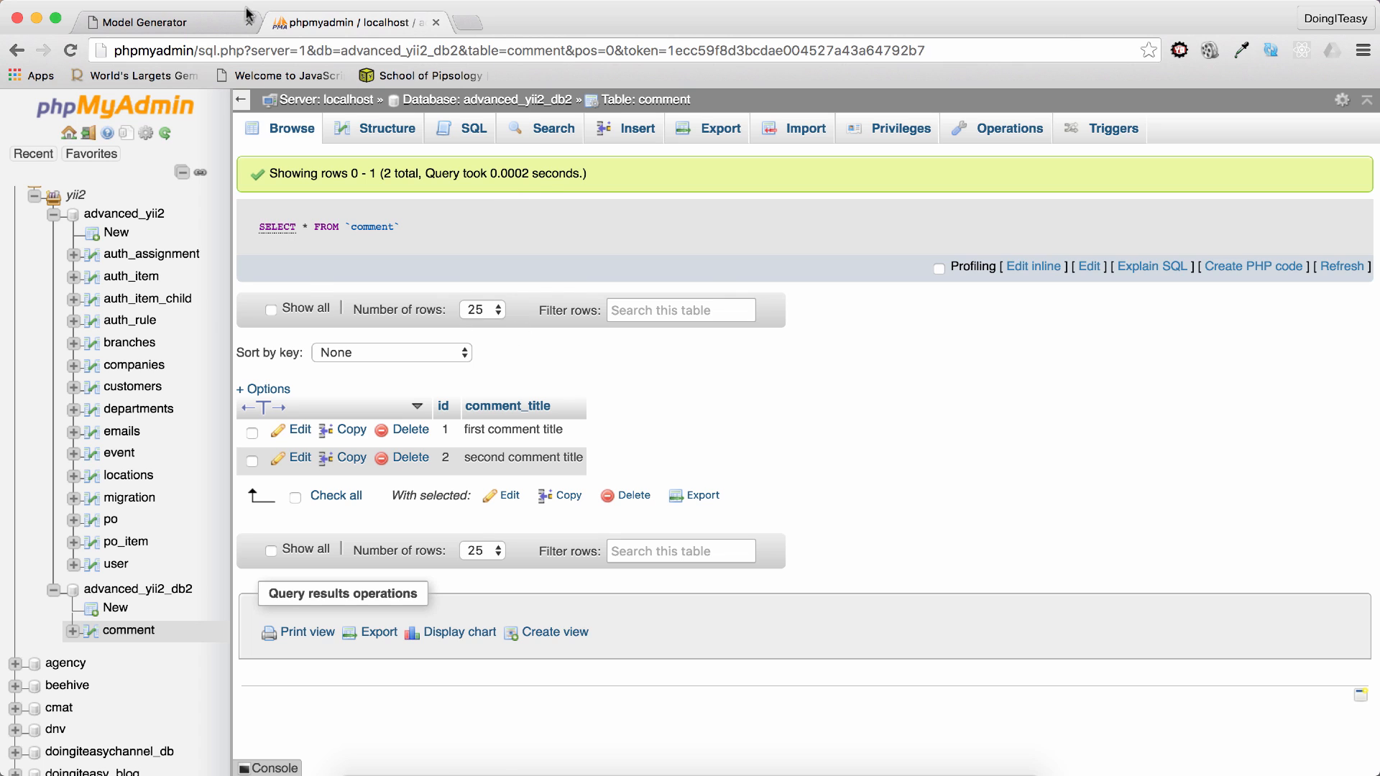
pyautogui.click(141, 21)
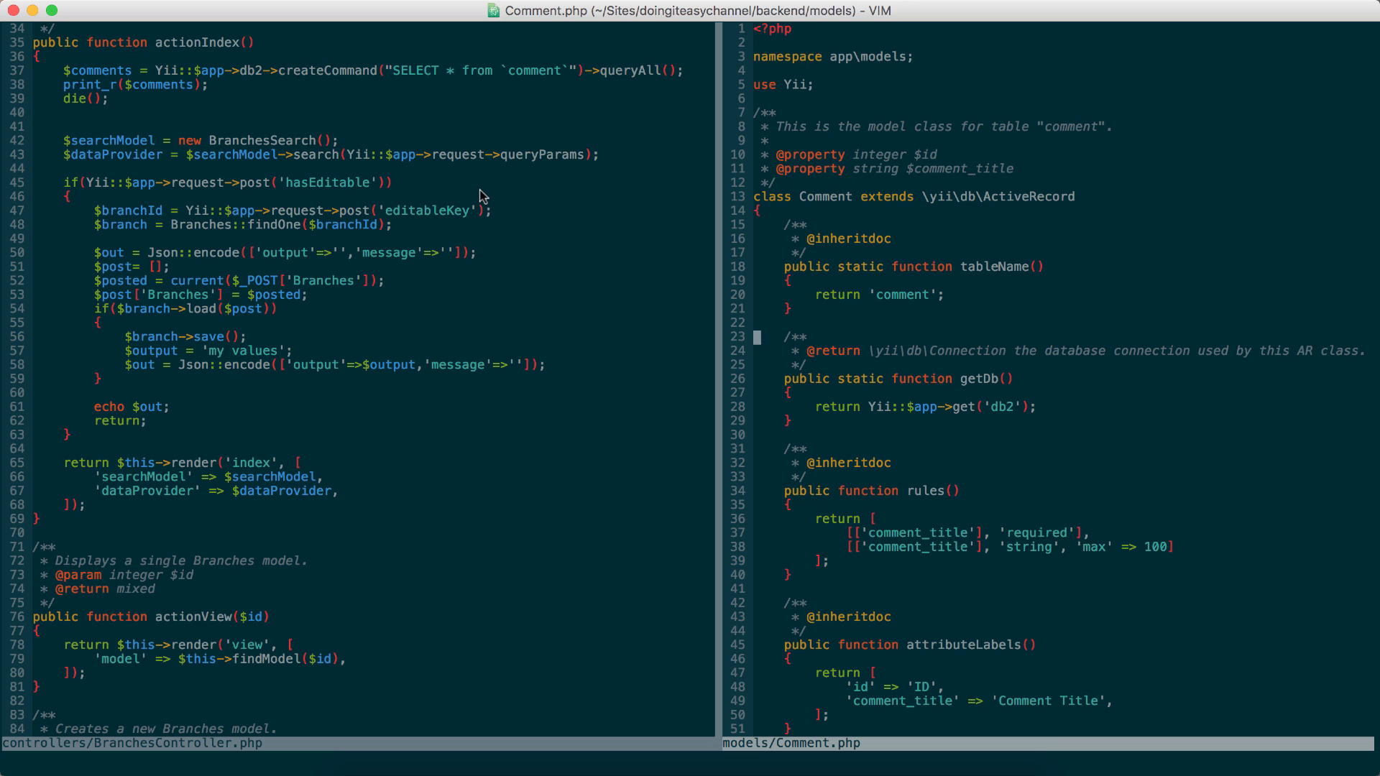
pyautogui.moveTo(595, 519)
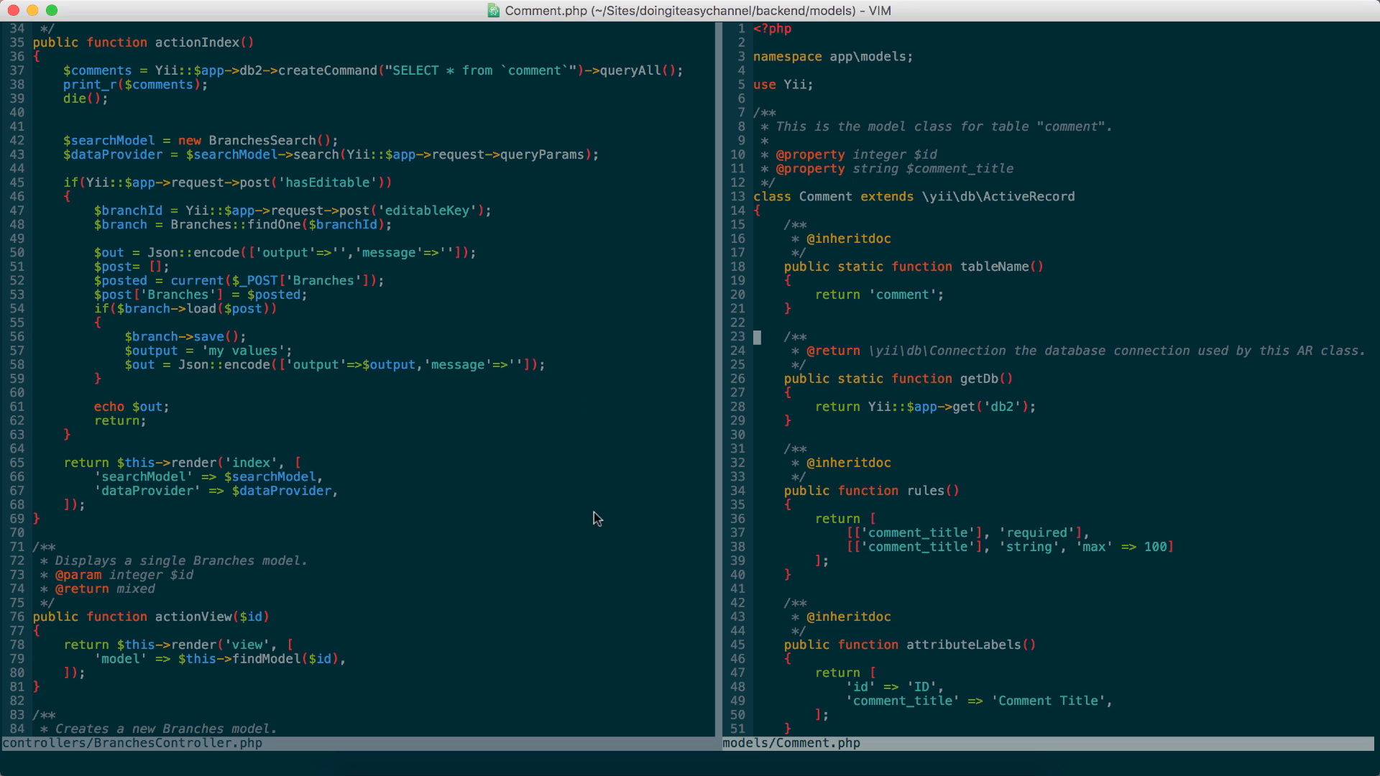
pyautogui.moveTo(606, 561)
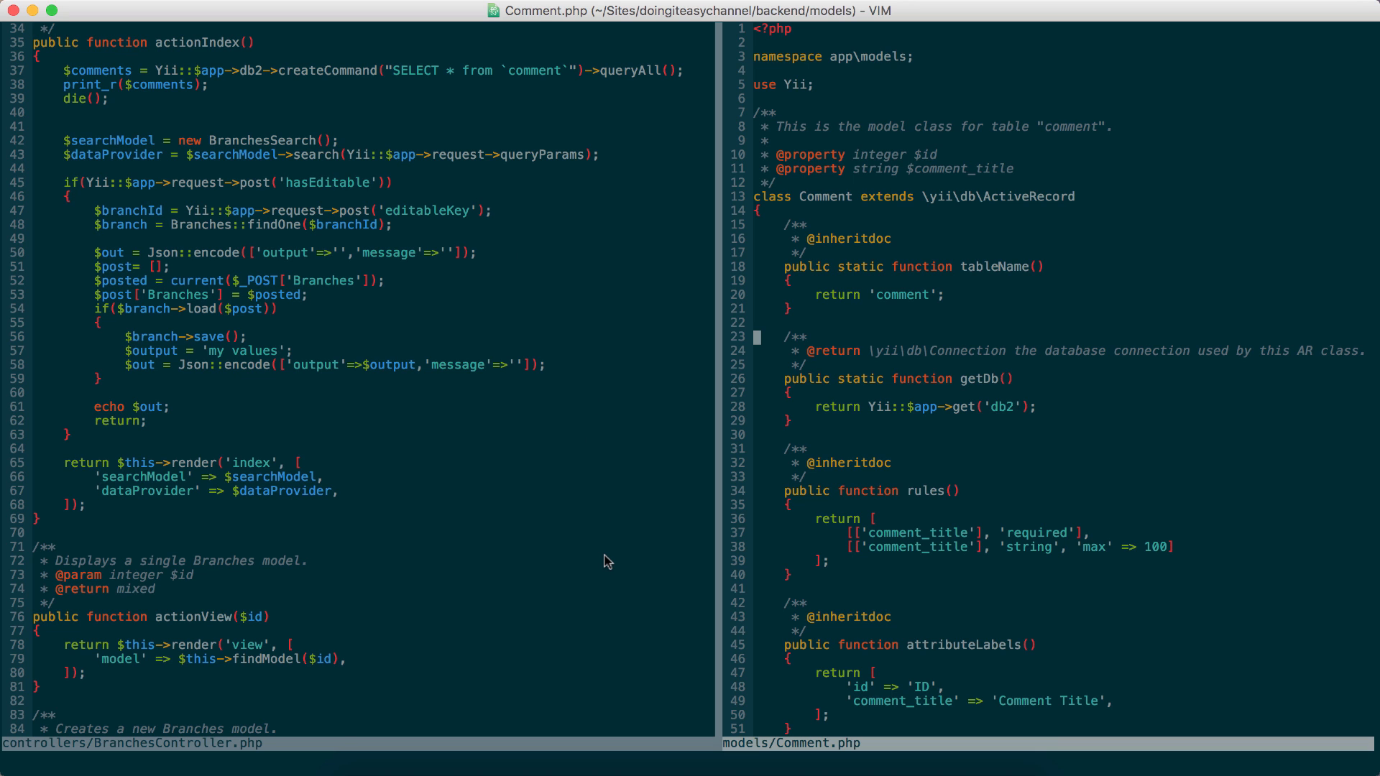